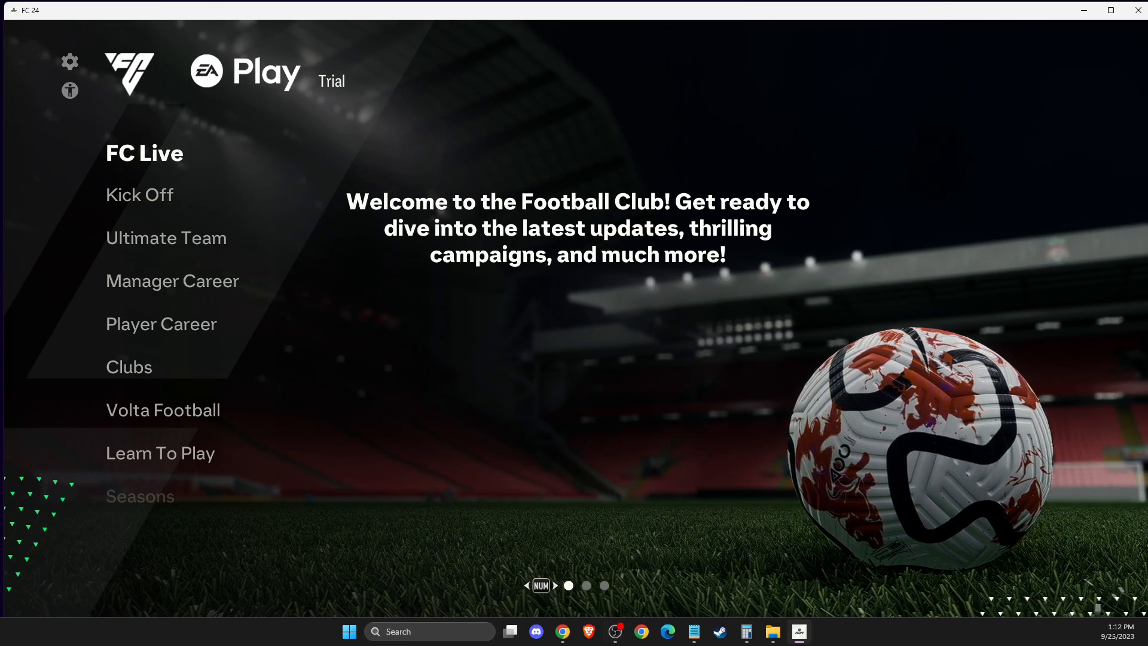
Step: Reach the general Settings section from the main menu's customisation gear
click(554, 585)
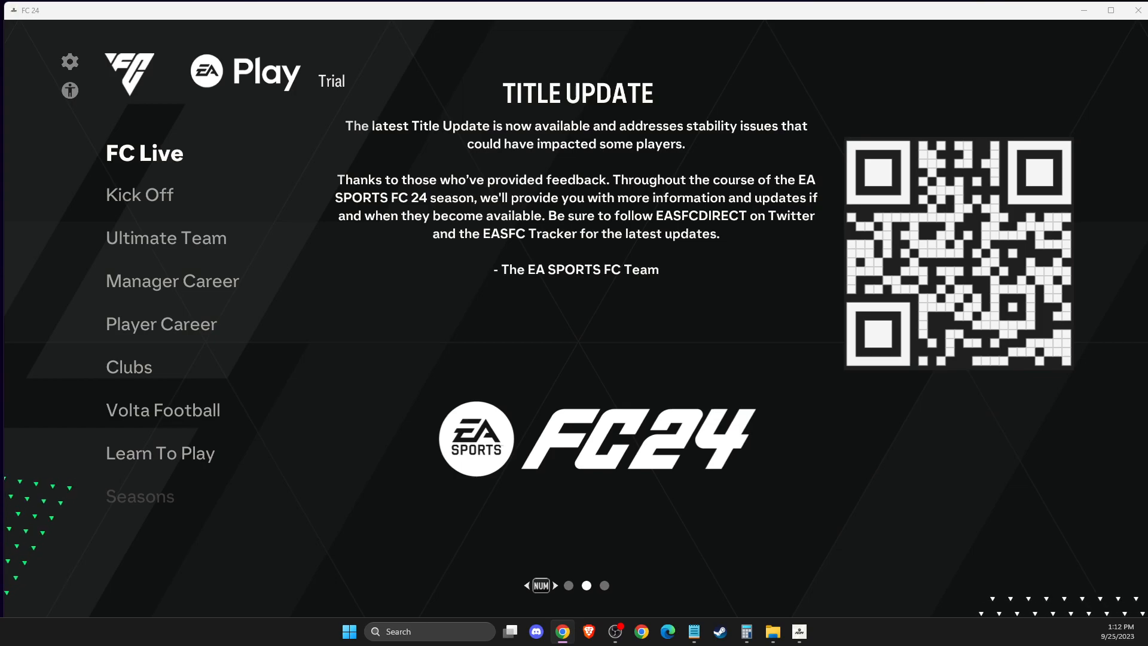
click(554, 585)
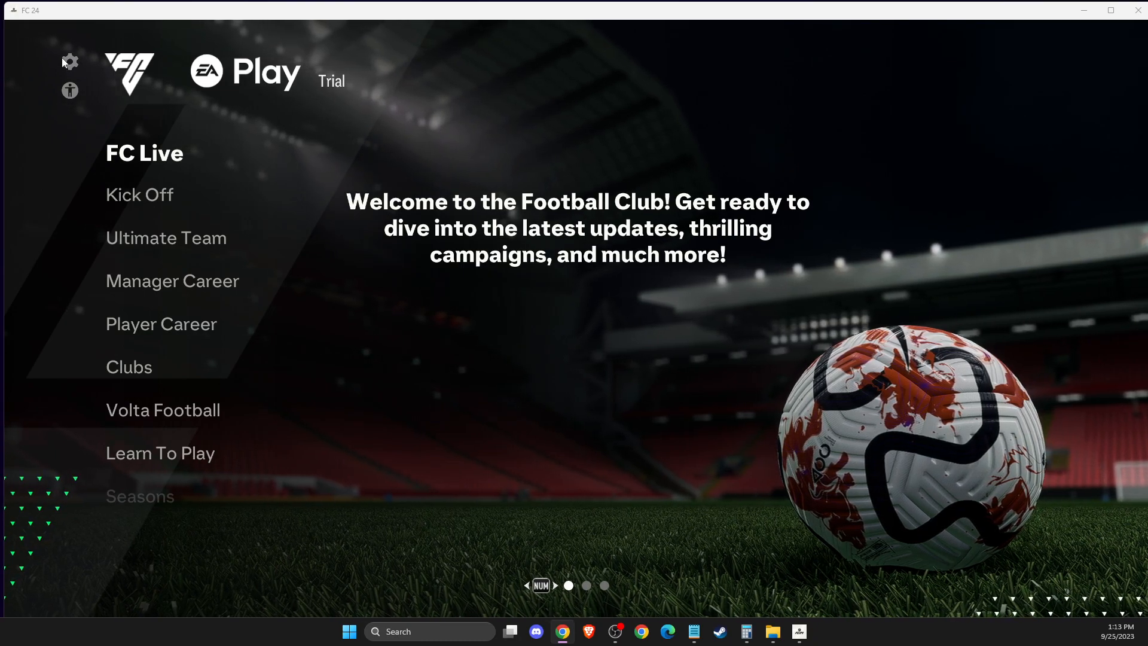
click(69, 61)
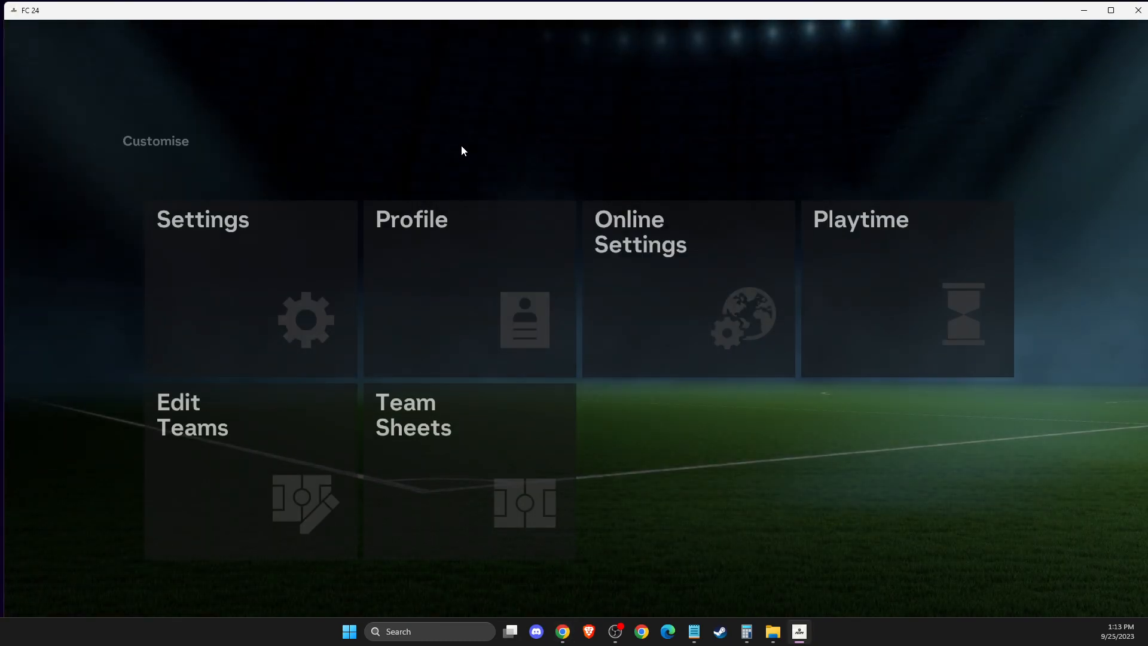
click(251, 288)
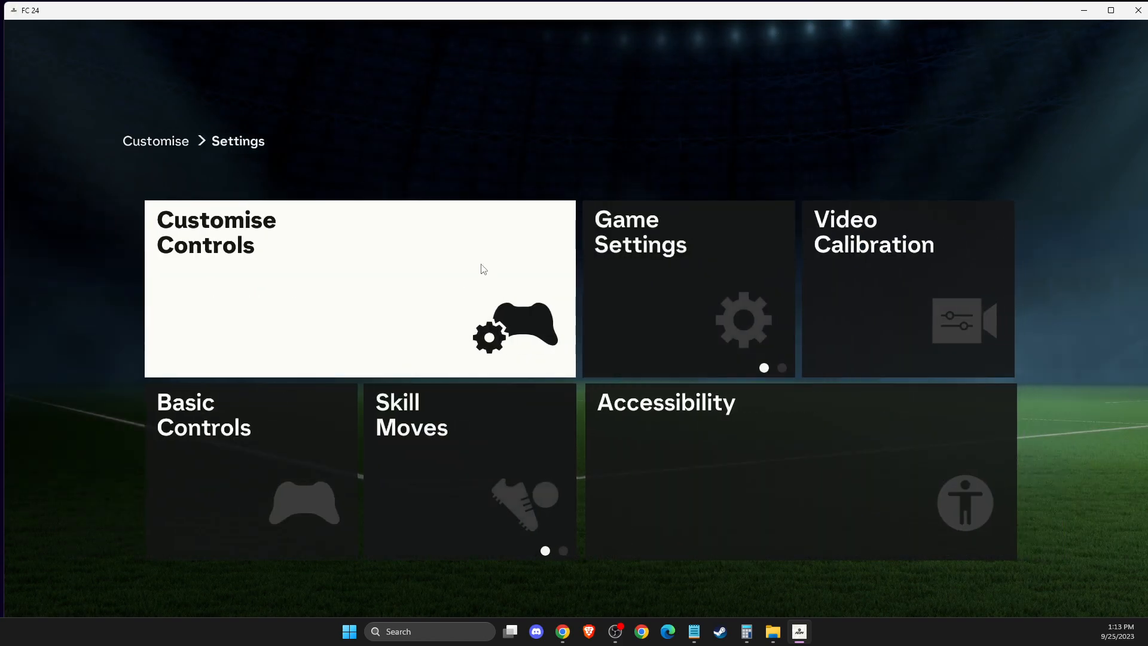
Step: Show Game Settings' Display Configuration page and select the Resolution option (1920x1080)
click(686, 289)
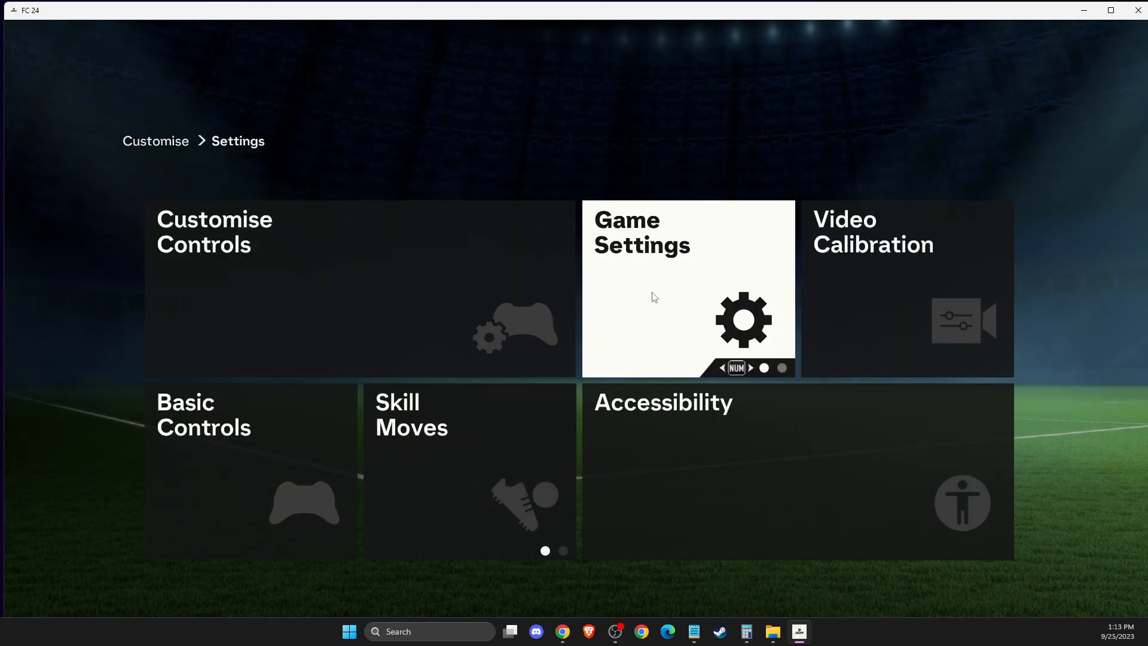
click(687, 288)
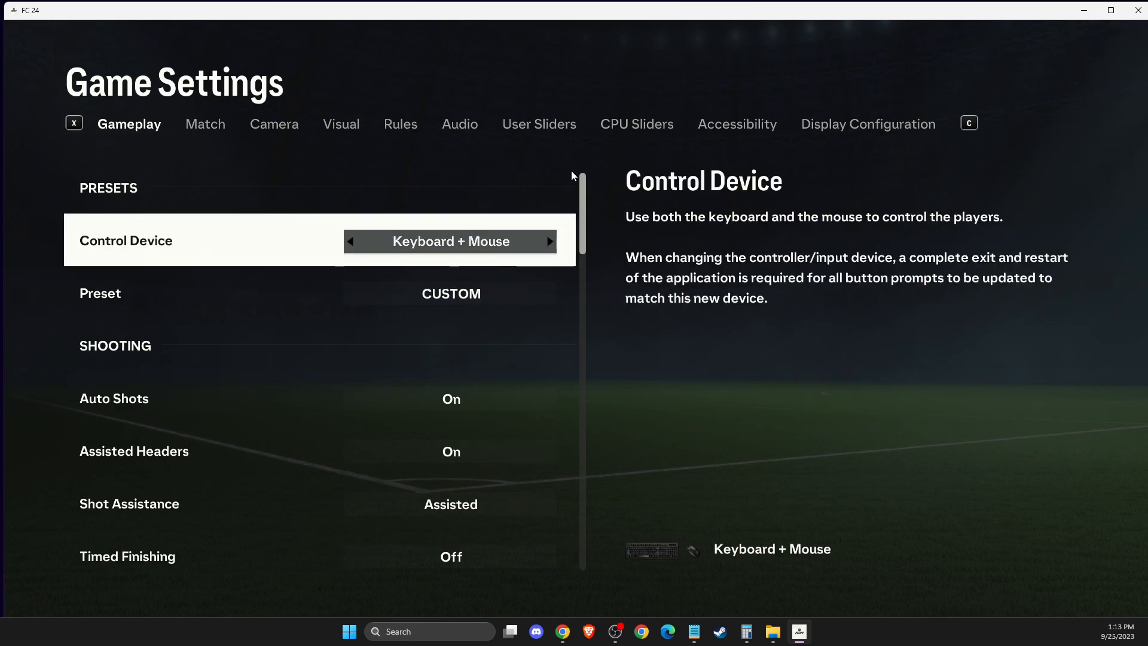
click(867, 123)
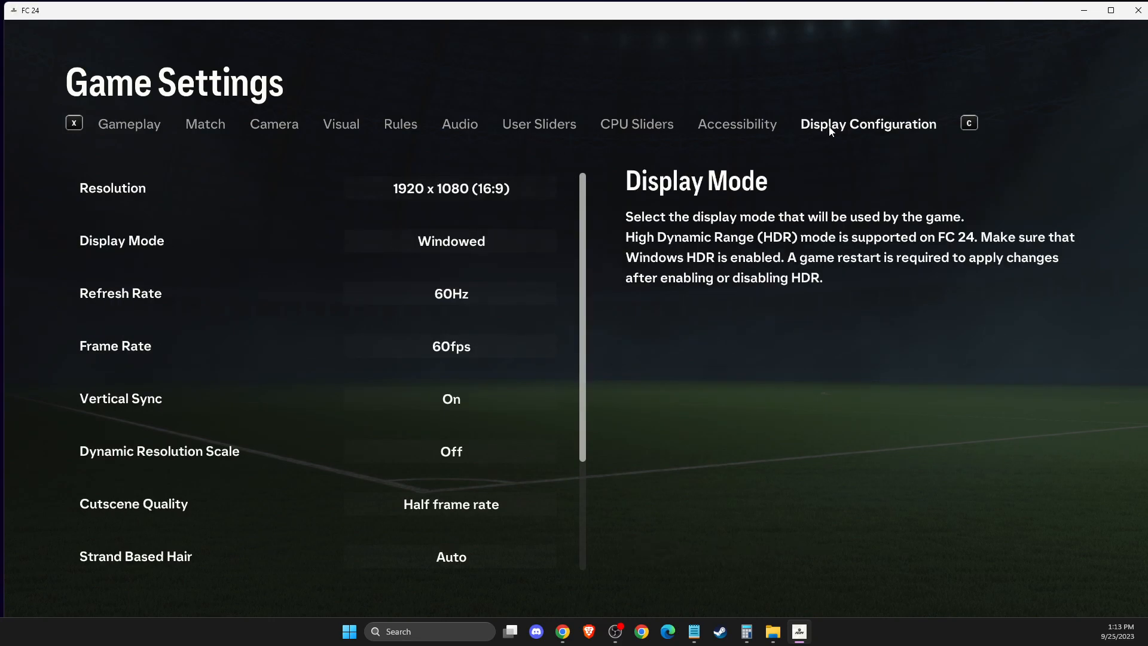
click(451, 188)
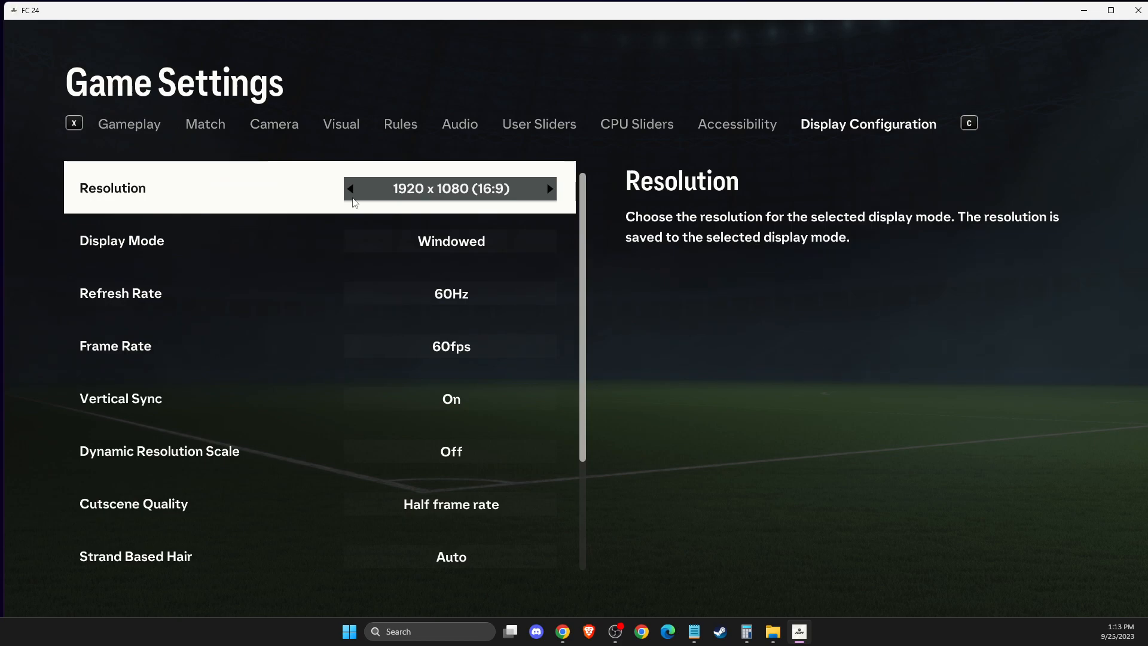
click(351, 187)
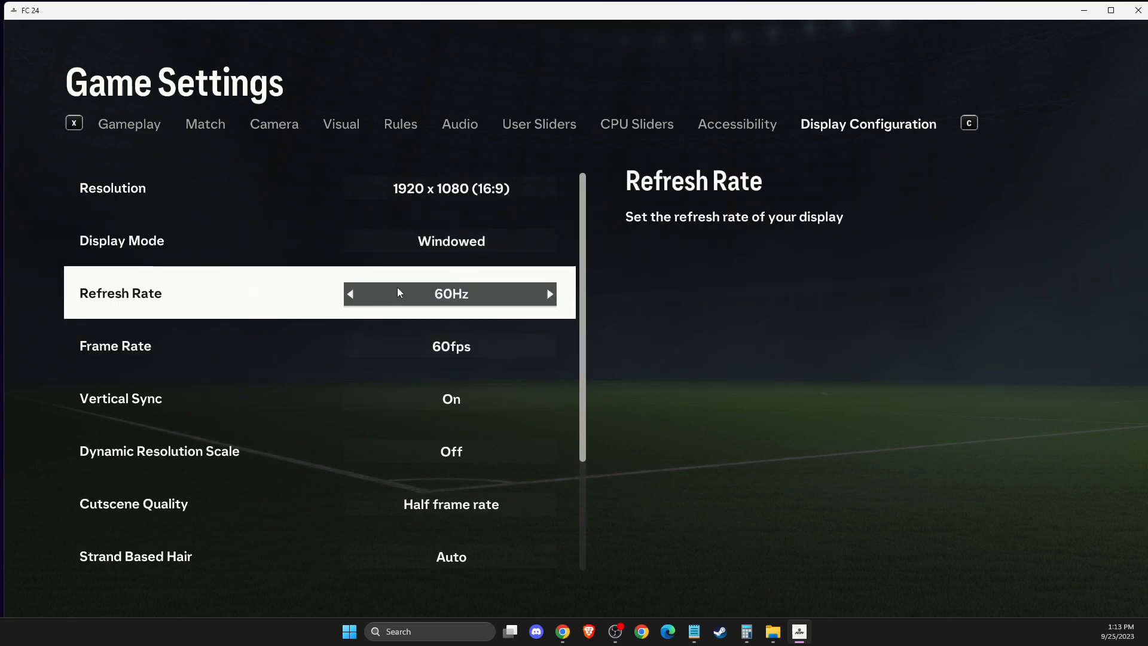
mouse_move(417, 292)
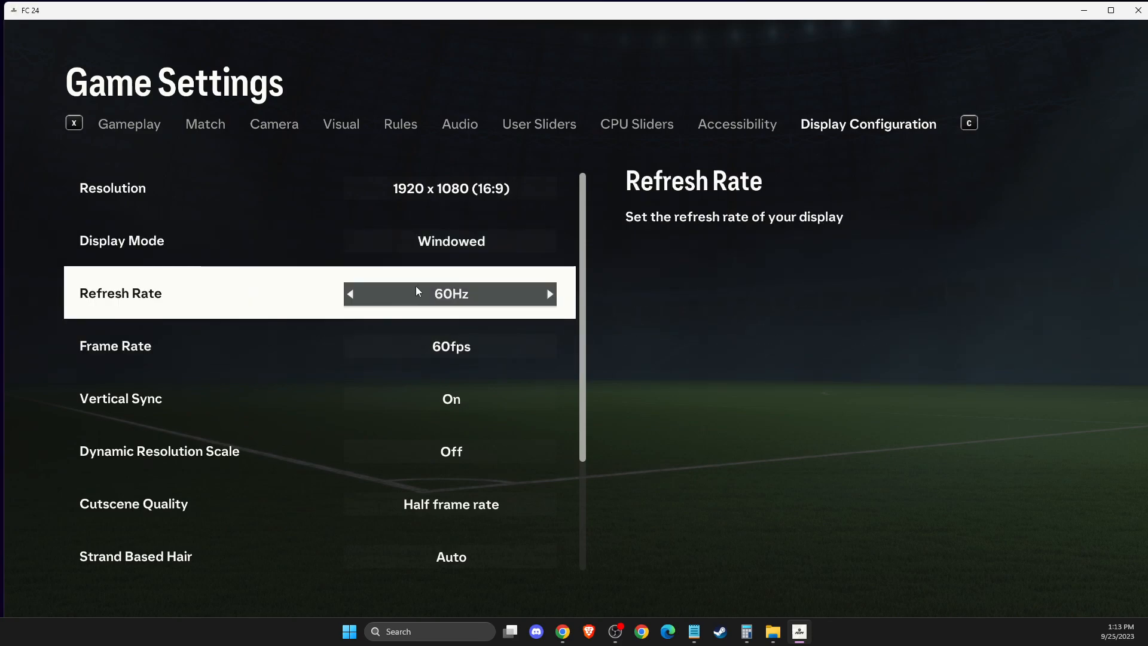